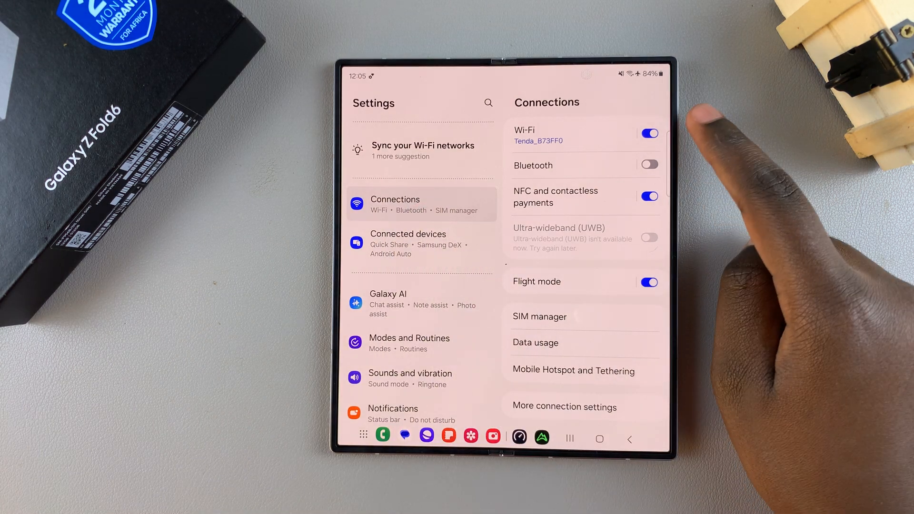
Open Wi-Fi settings and the details page for the connected Tenda_B73FF0 network
click(524, 135)
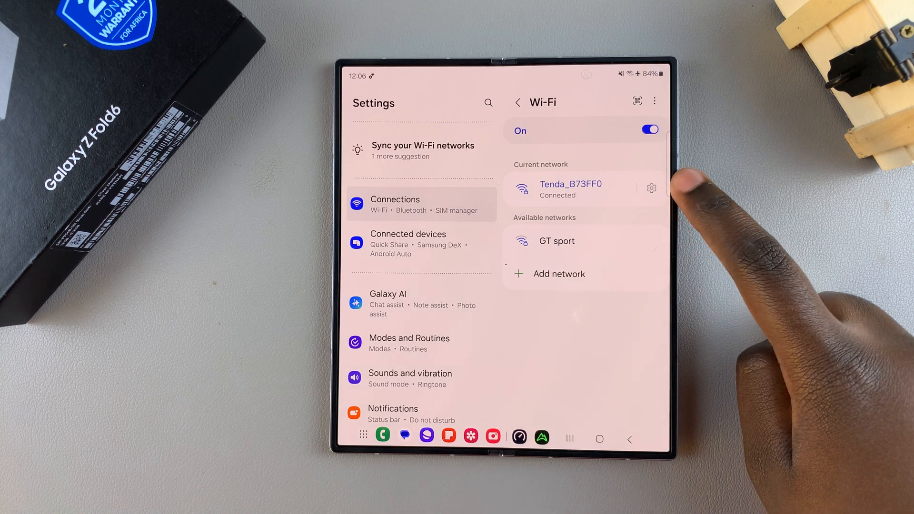
click(651, 188)
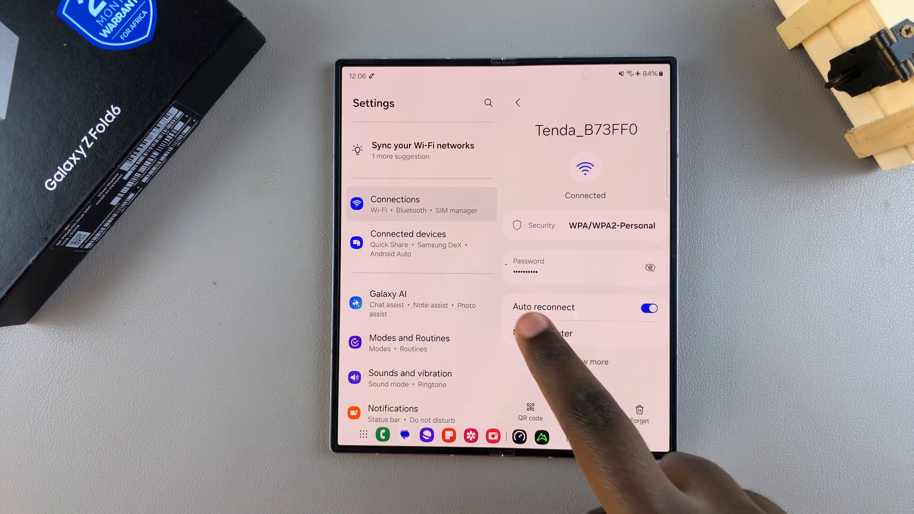
mouse_move(530, 309)
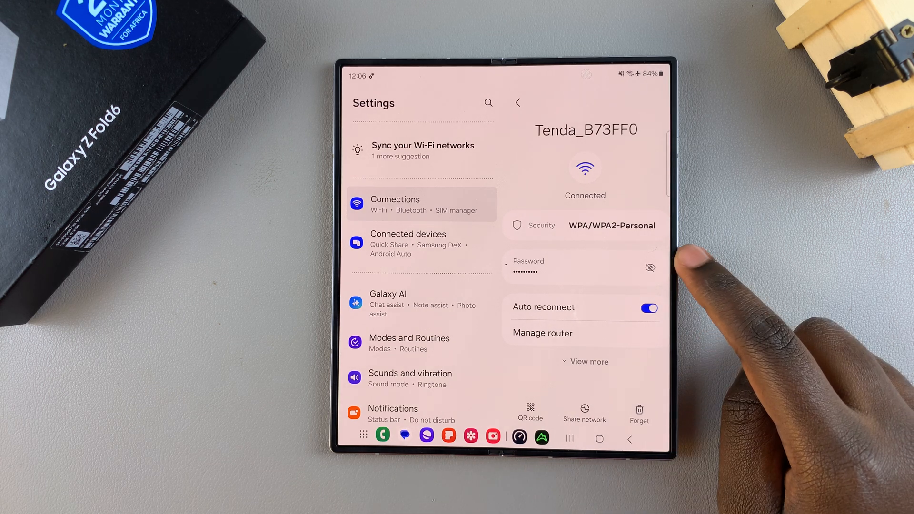
Reveal the Tenda_B73FF0 password, go back, and return to the home screen
click(650, 267)
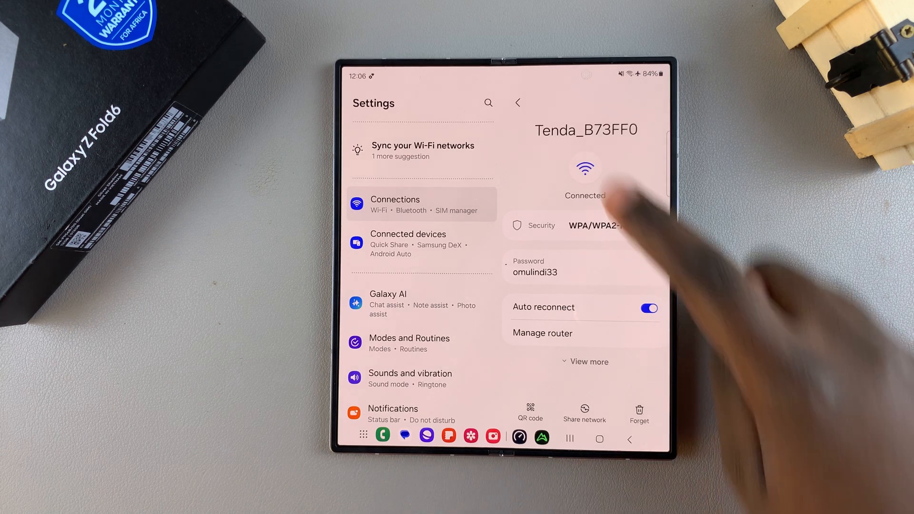
click(518, 103)
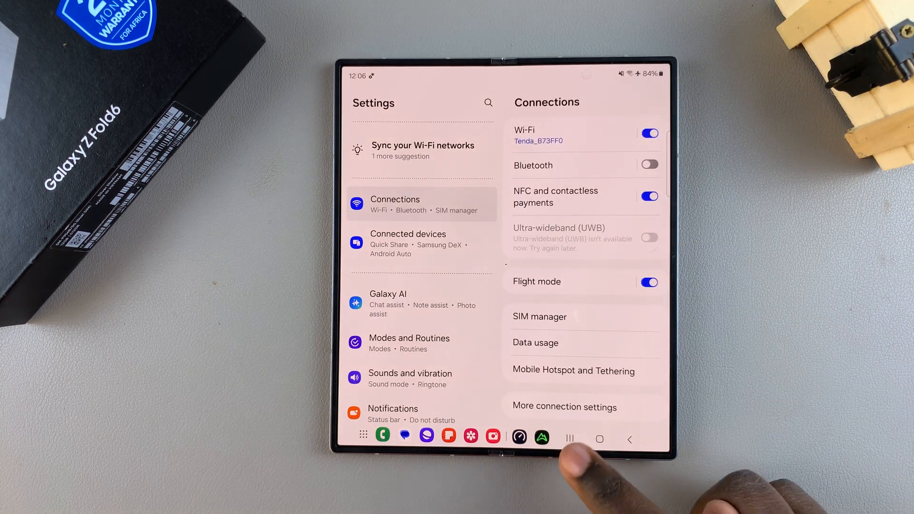
click(600, 439)
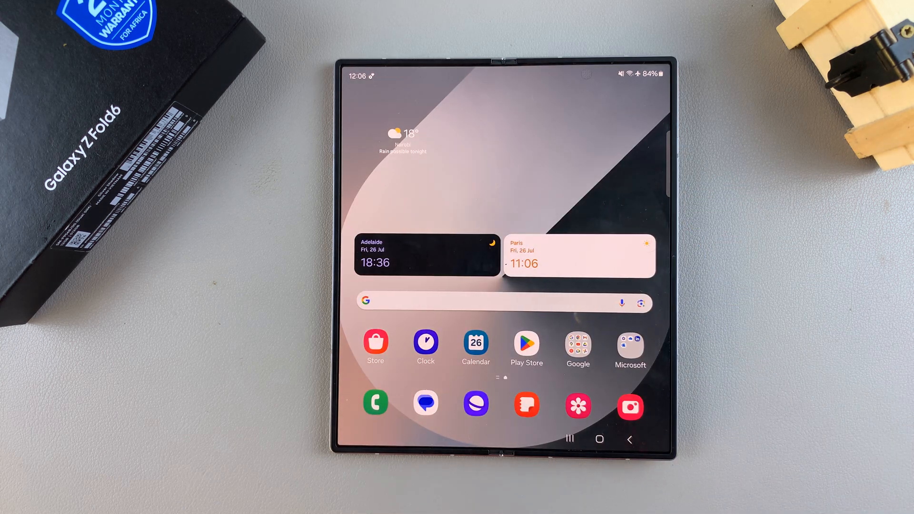